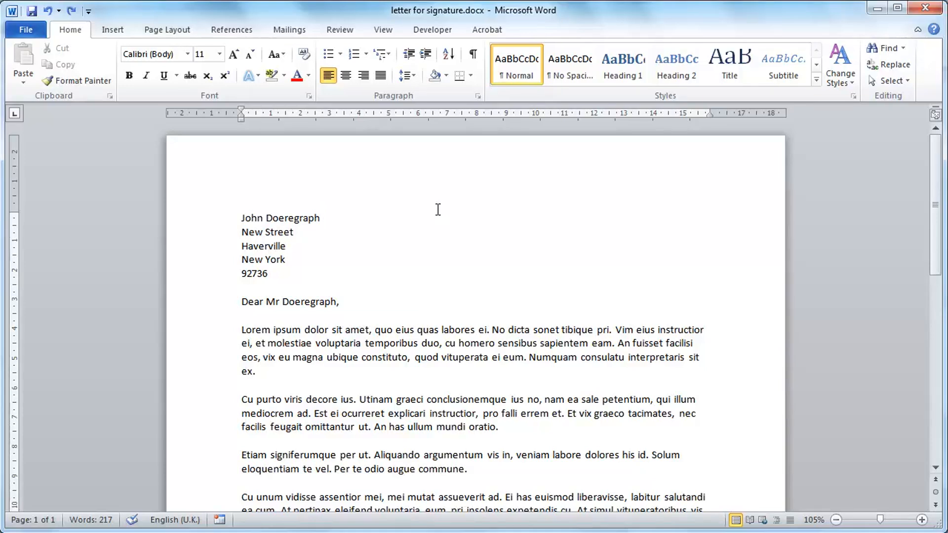
mouse_move(440, 208)
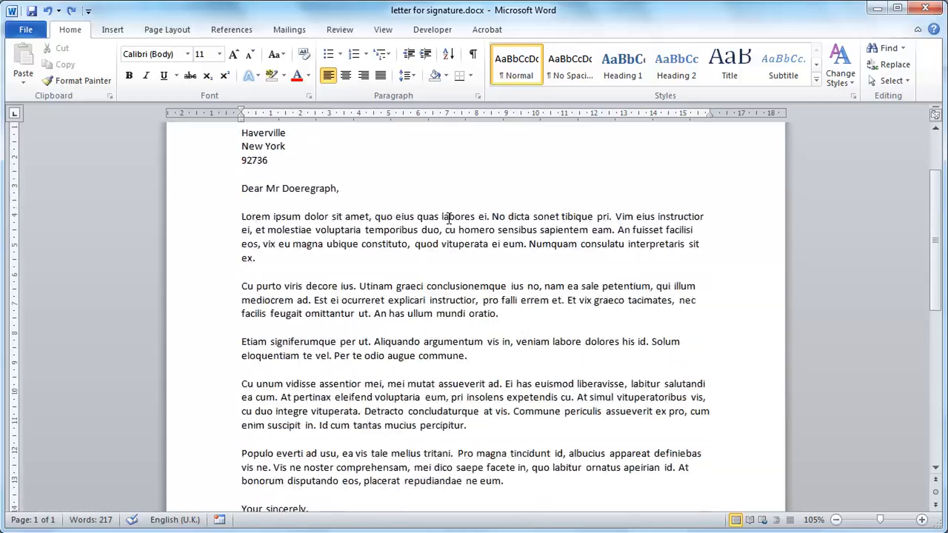
- Place the cursor on the blank line between 'Your sincerely,' and the sender's name
scroll("down", 3)
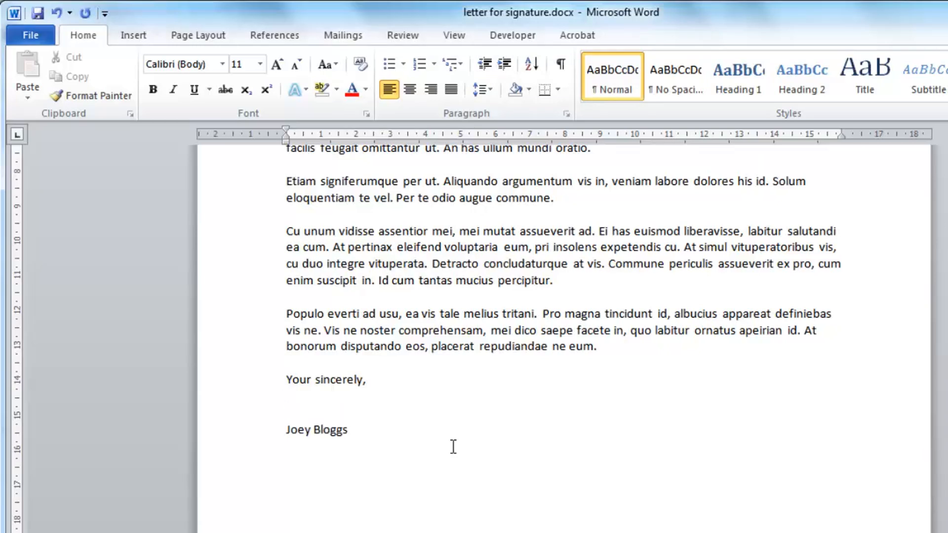
left_click(286, 413)
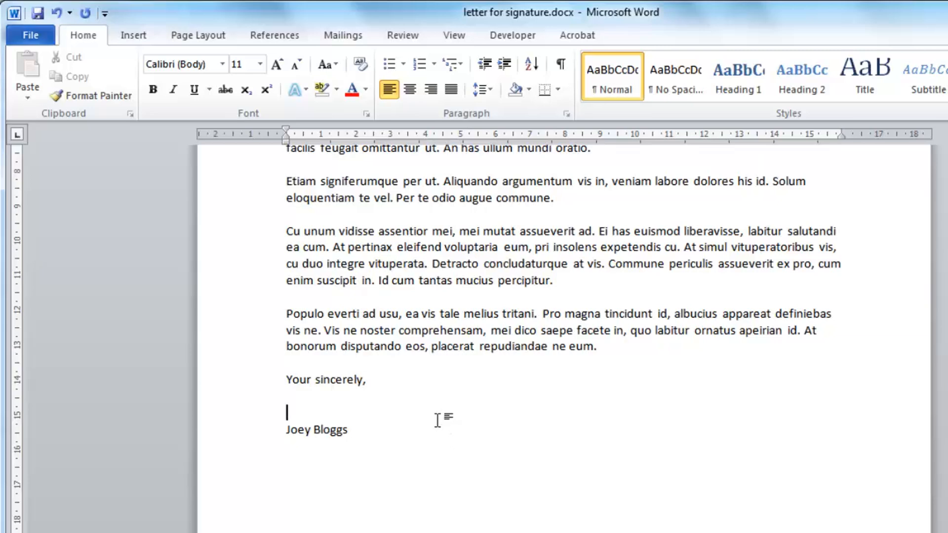
left_click(133, 36)
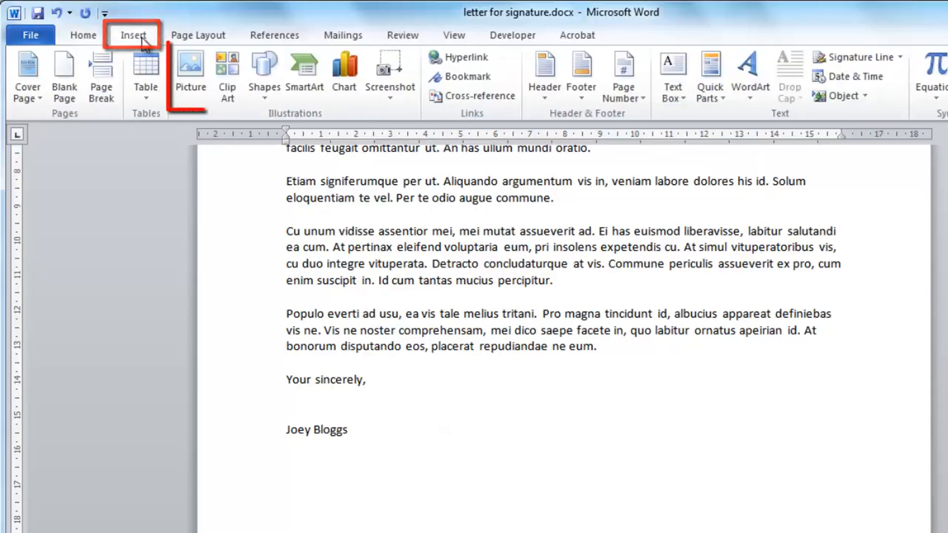
- Insert the picture signature.jpg at the cursor so the scanned signature sits above the name
left_click(190, 66)
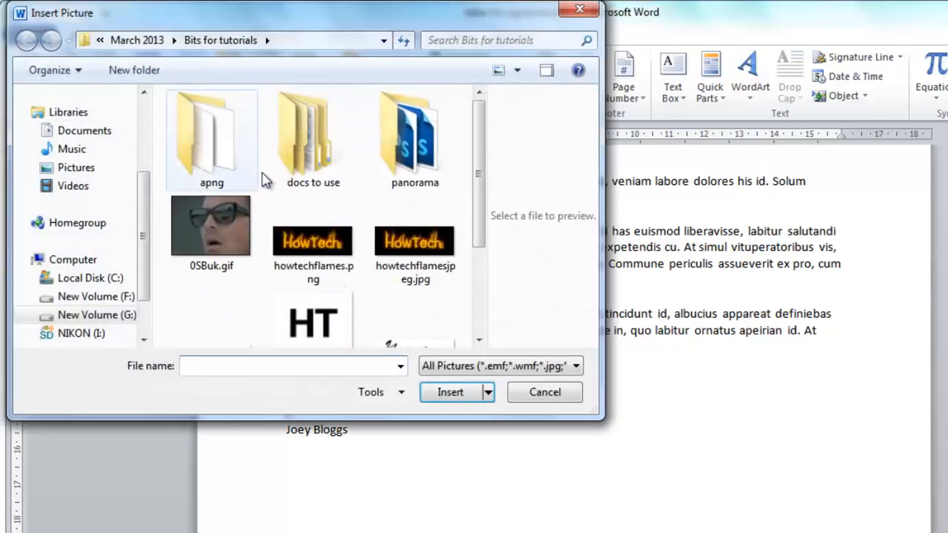
scroll("down", 3)
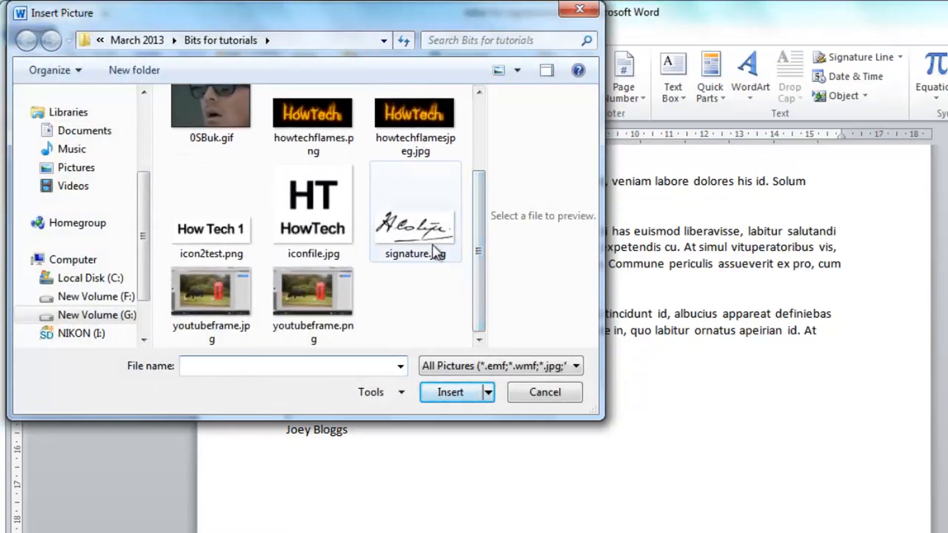
left_click(414, 212)
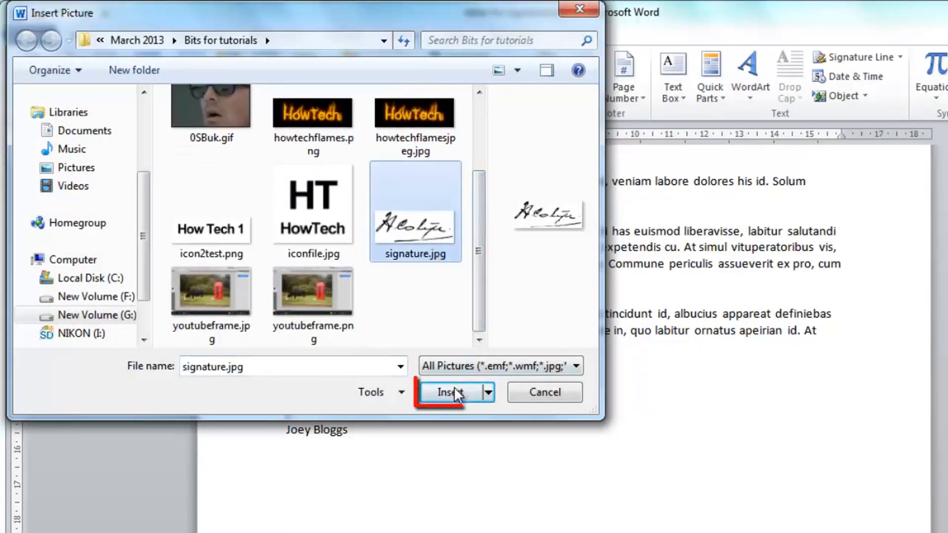
left_click(447, 392)
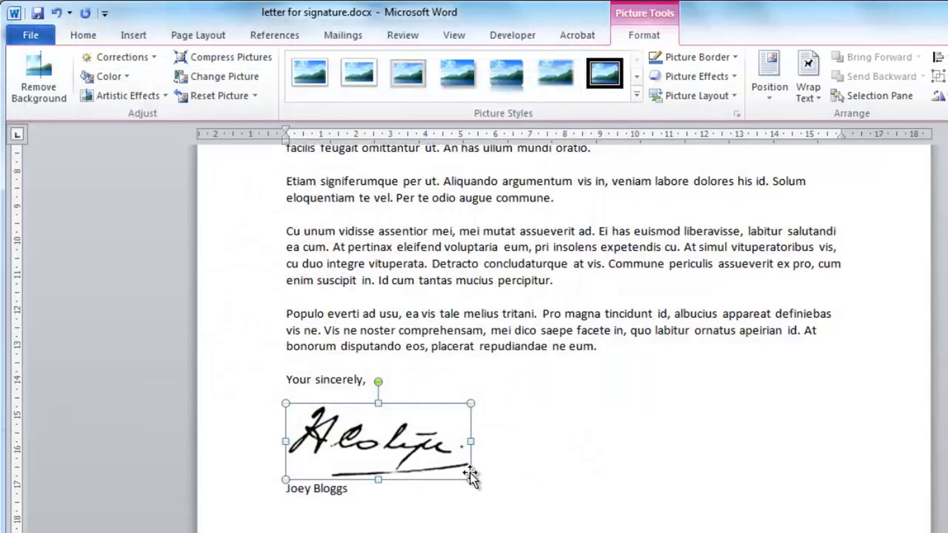